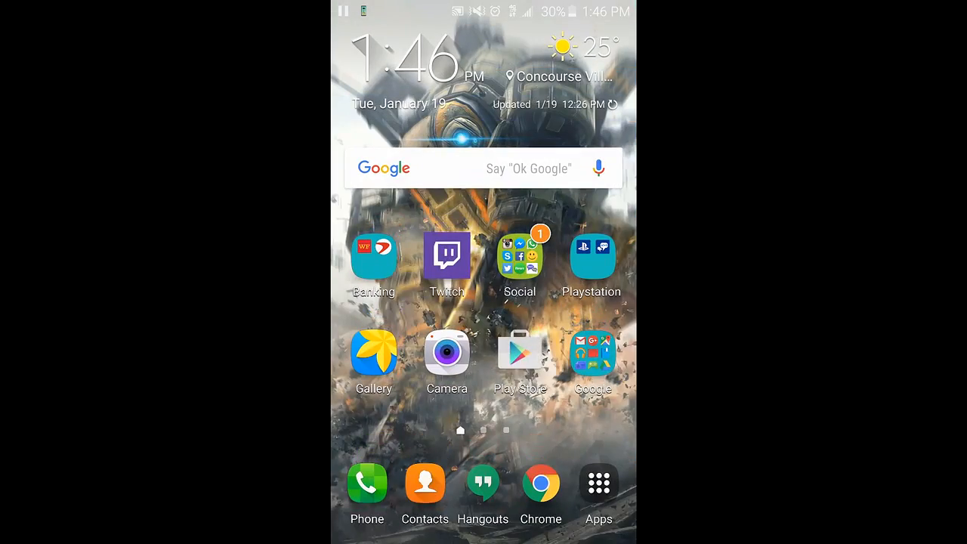
# Pull down the notification shade to reveal quick settings.
pyautogui.moveTo(484, 3); pyautogui.dragTo(484, 227)
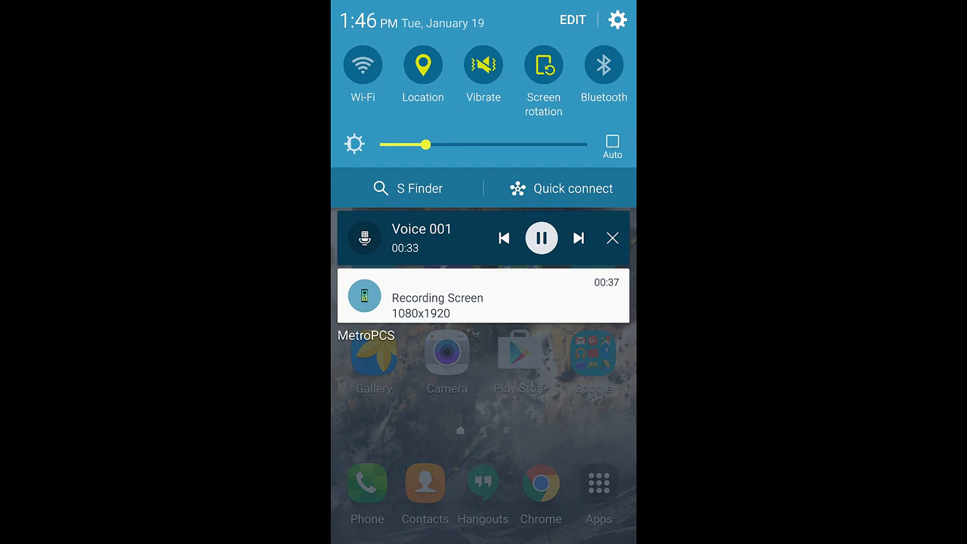
# Enable Unknown sources, view the Play Store 6.0.5 APK details, and go home.
pyautogui.click(617, 20)
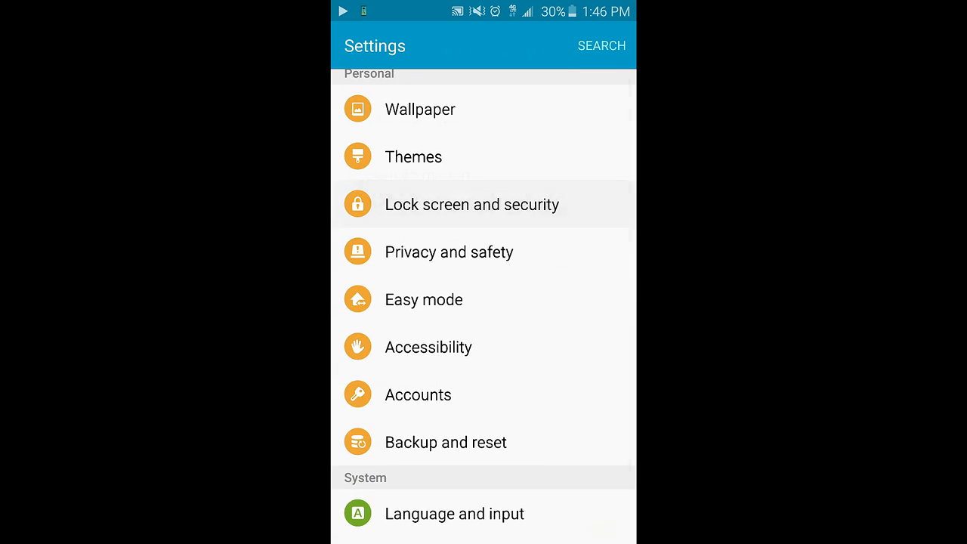
pyautogui.click(472, 205)
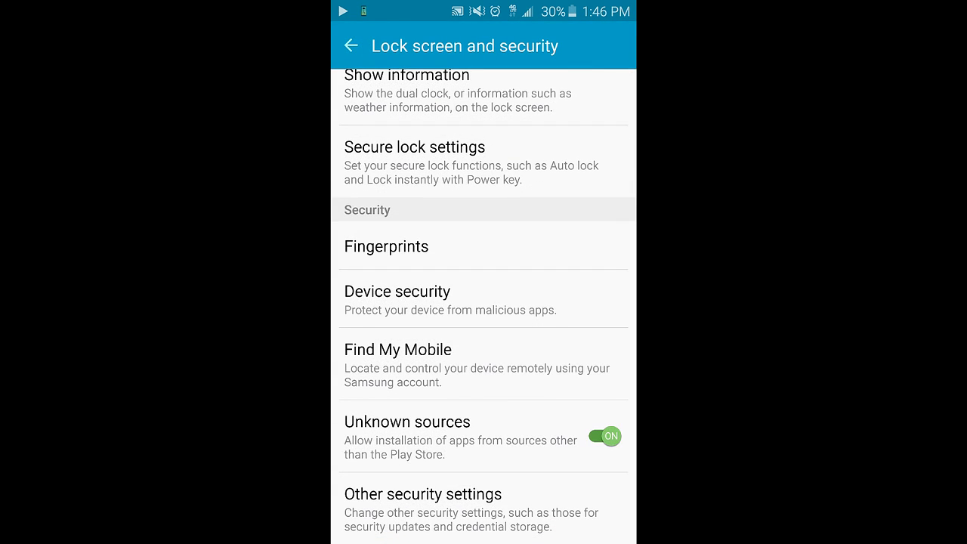
pyautogui.click(483, 436)
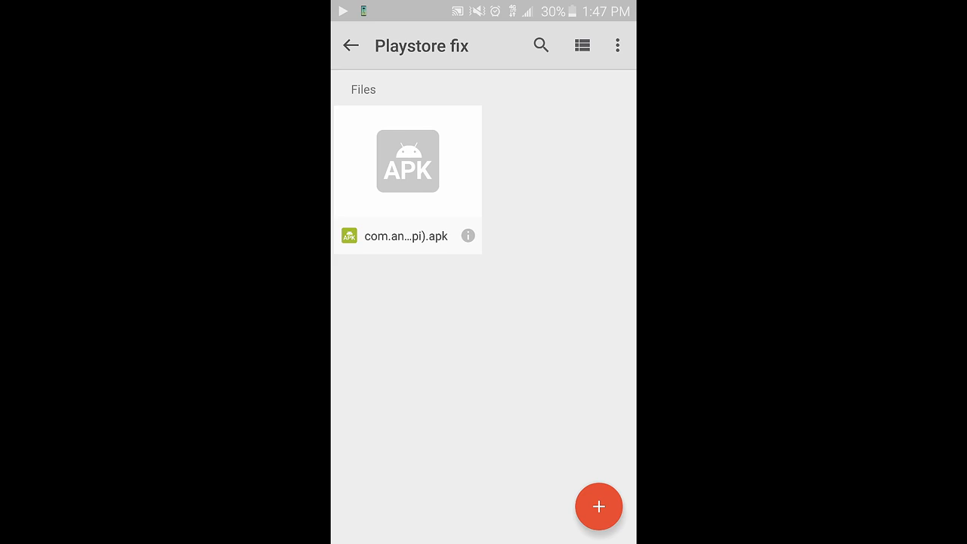
pyautogui.click(468, 235)
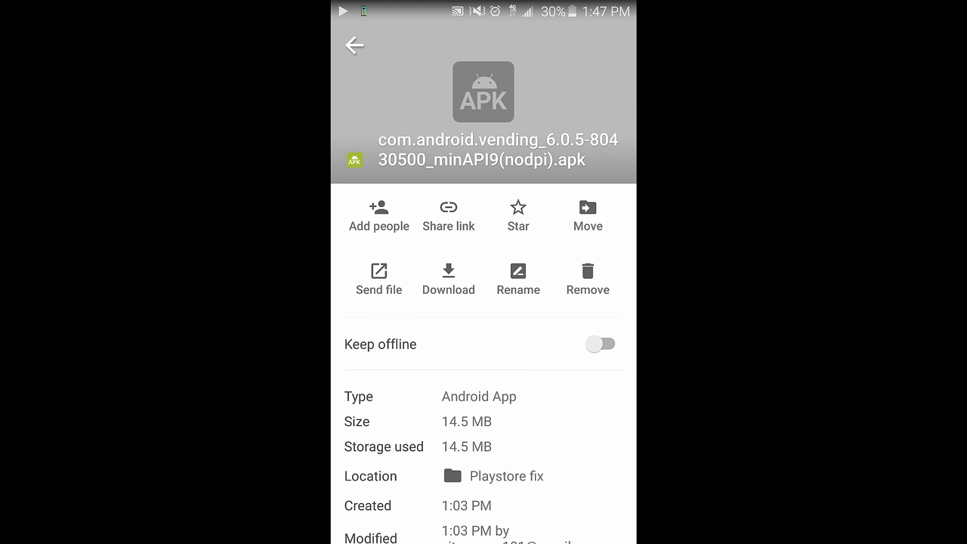
pyautogui.click(353, 45)
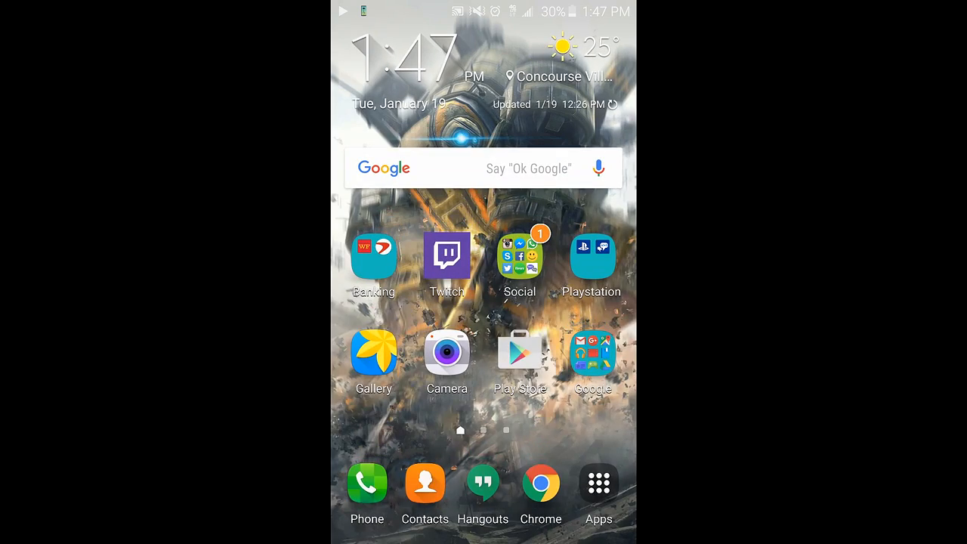
# Search Play Store for 'google play services' and view the installed Google app page.
pyautogui.click(519, 355)
pyautogui.write('google play')
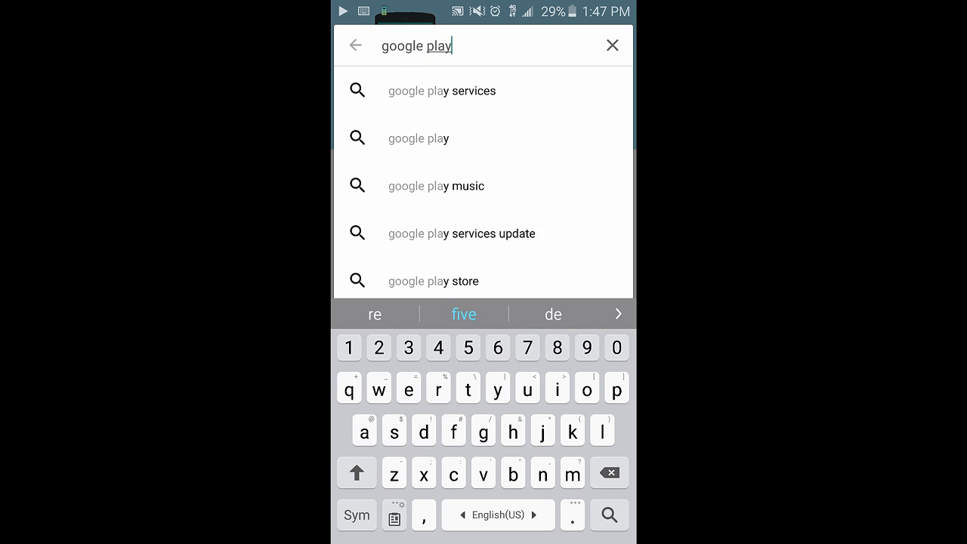
pyautogui.click(442, 90)
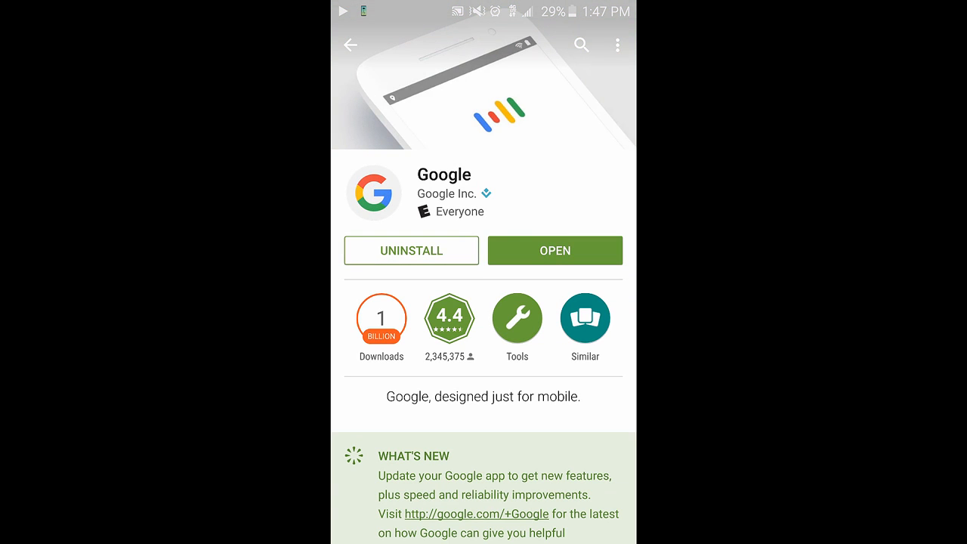
pyautogui.click(582, 44)
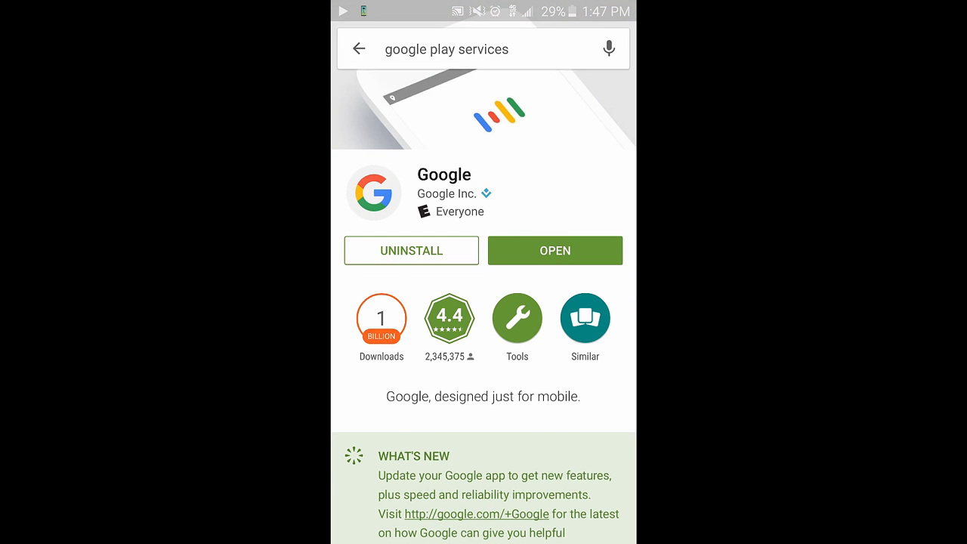